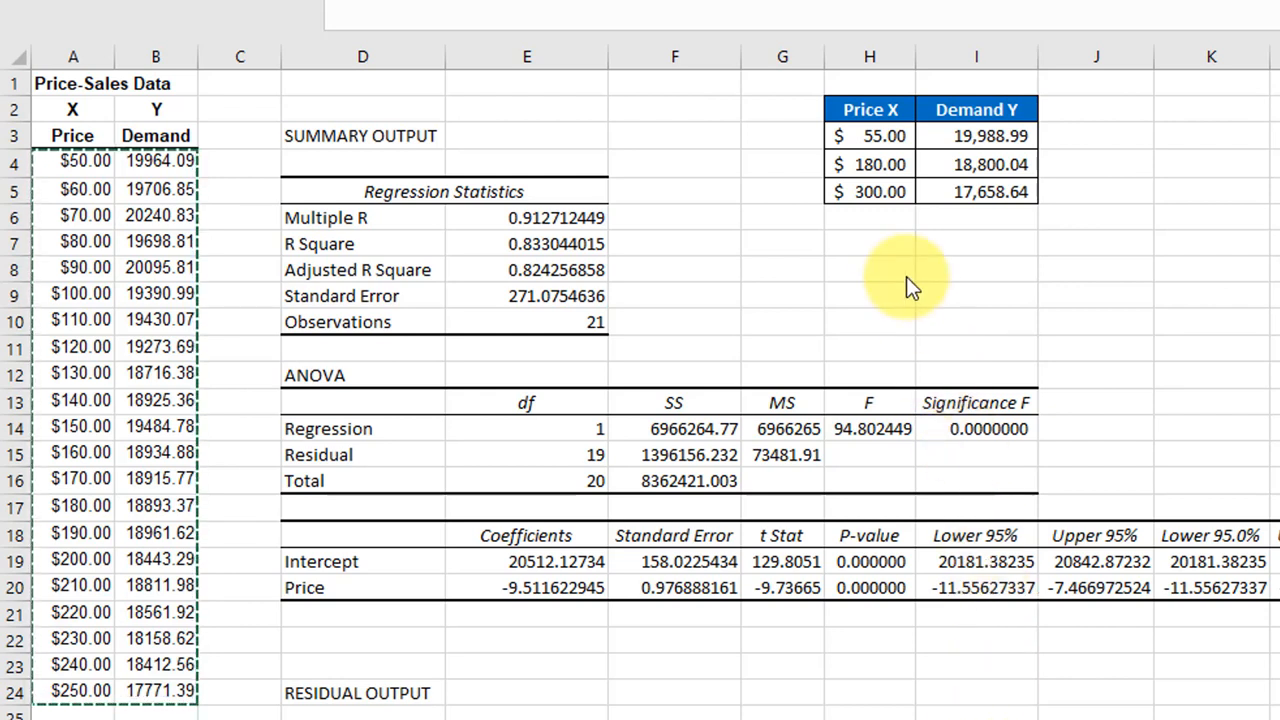
mouse_move(764, 410)
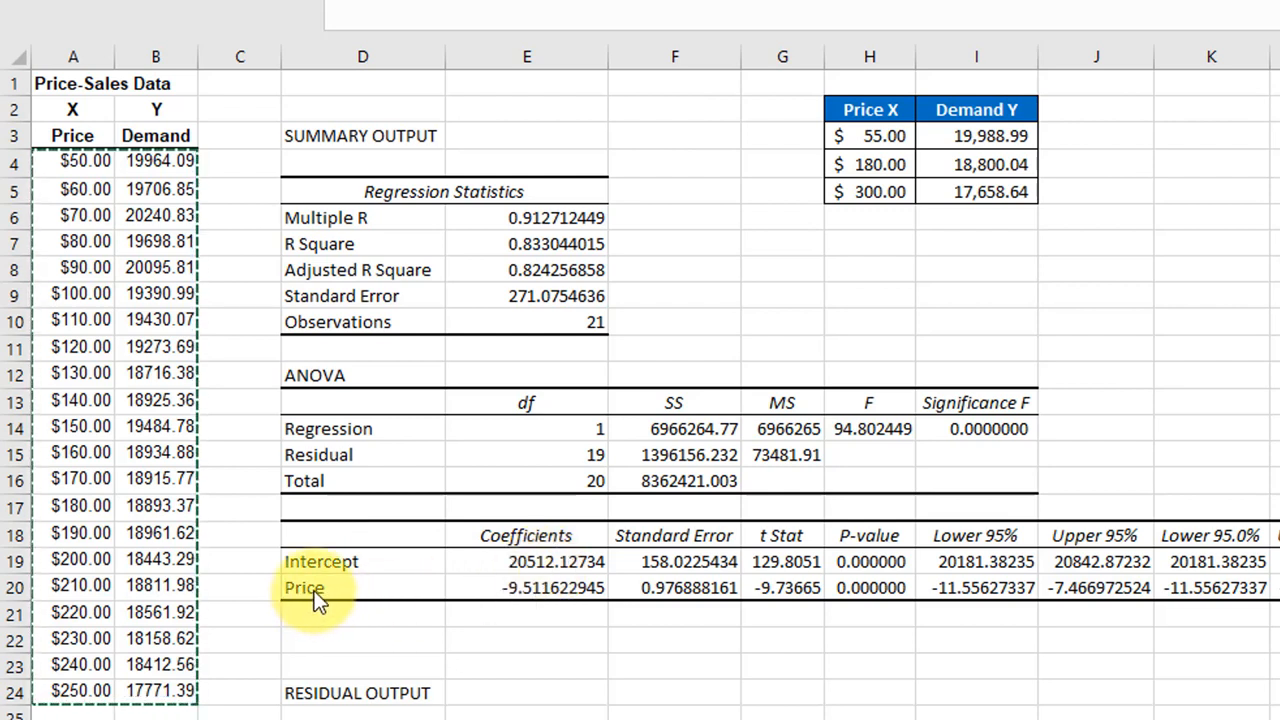
mouse_move(976, 560)
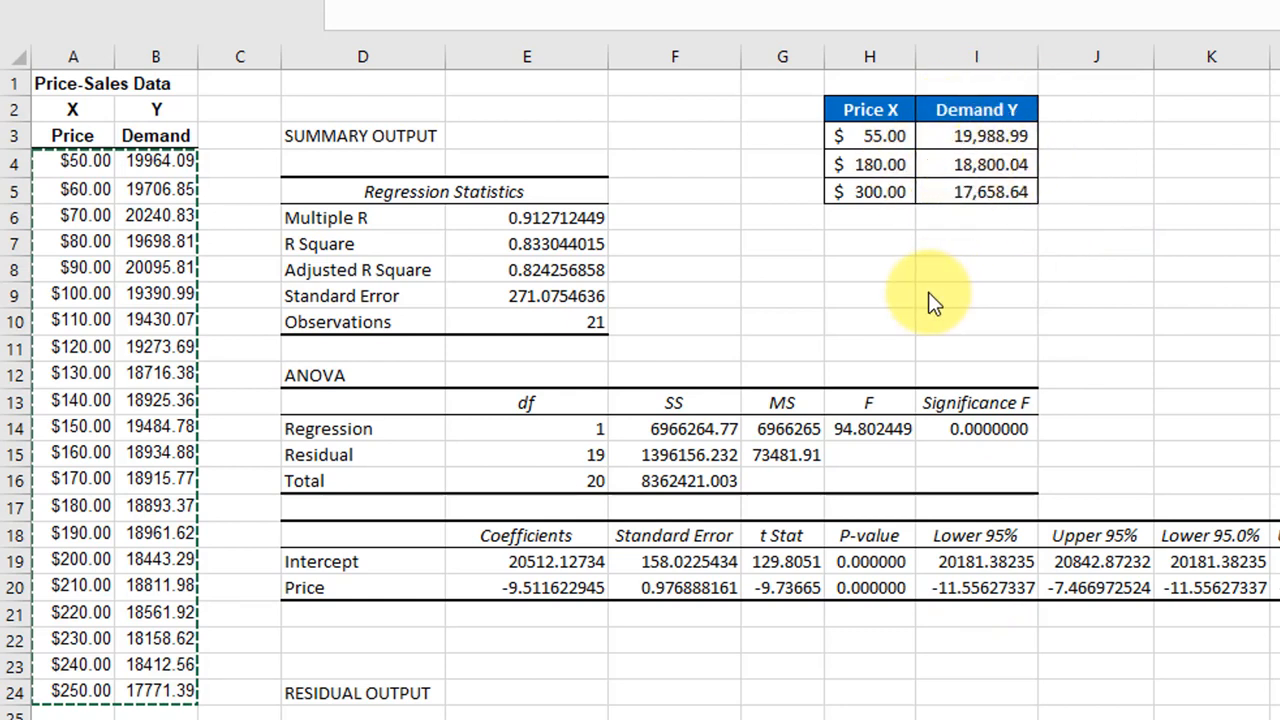
mouse_move(888, 278)
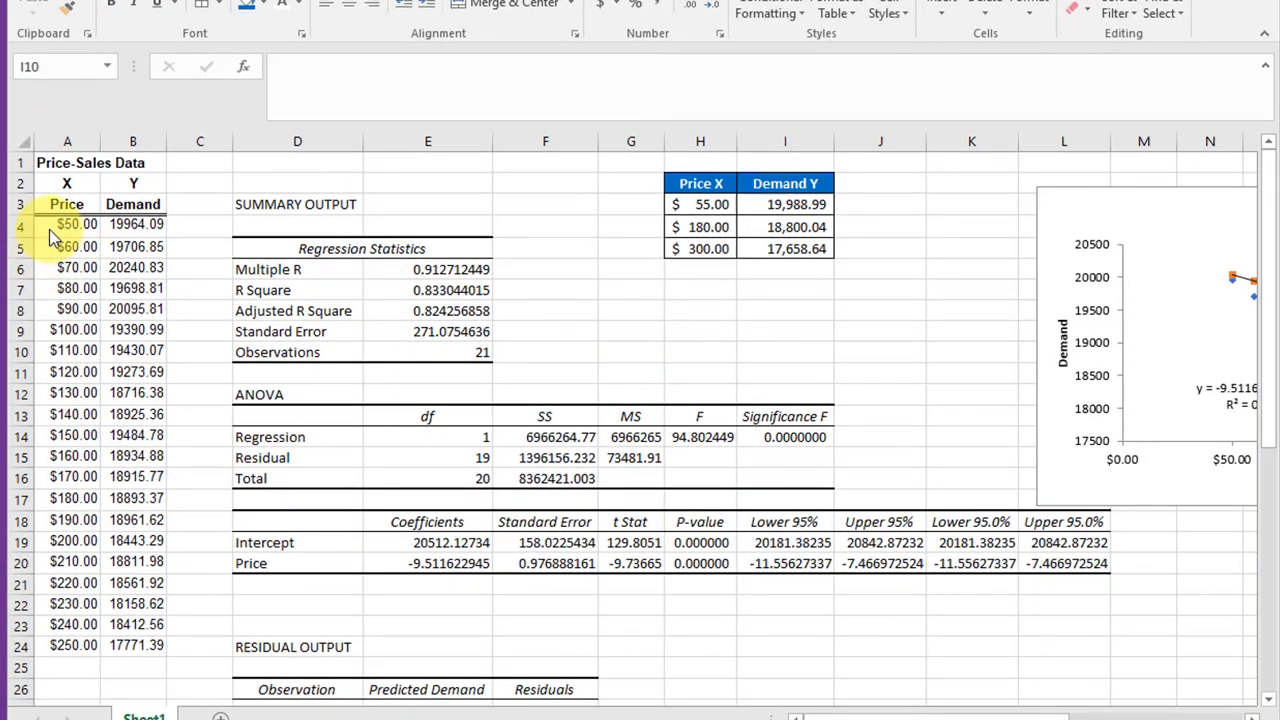
Paste the price-demand data into the calculator at F2 and set the X value to 55.
click(68, 224)
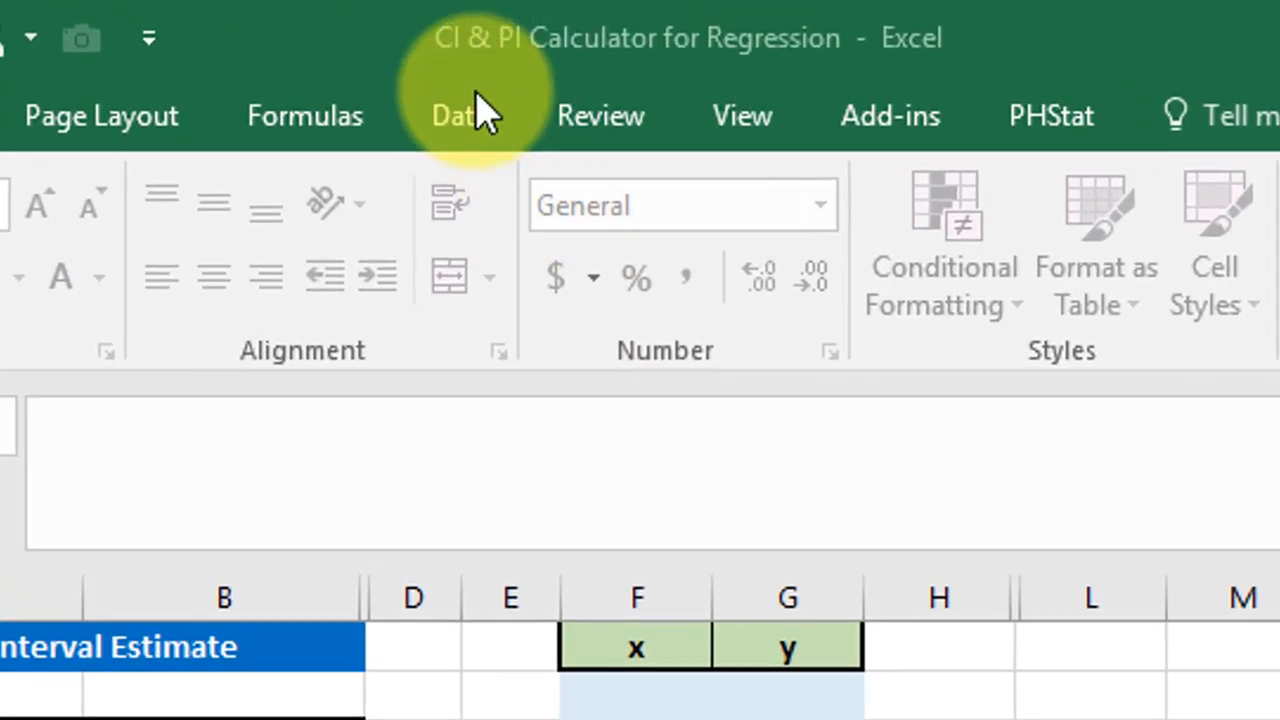
mouse_move(540, 110)
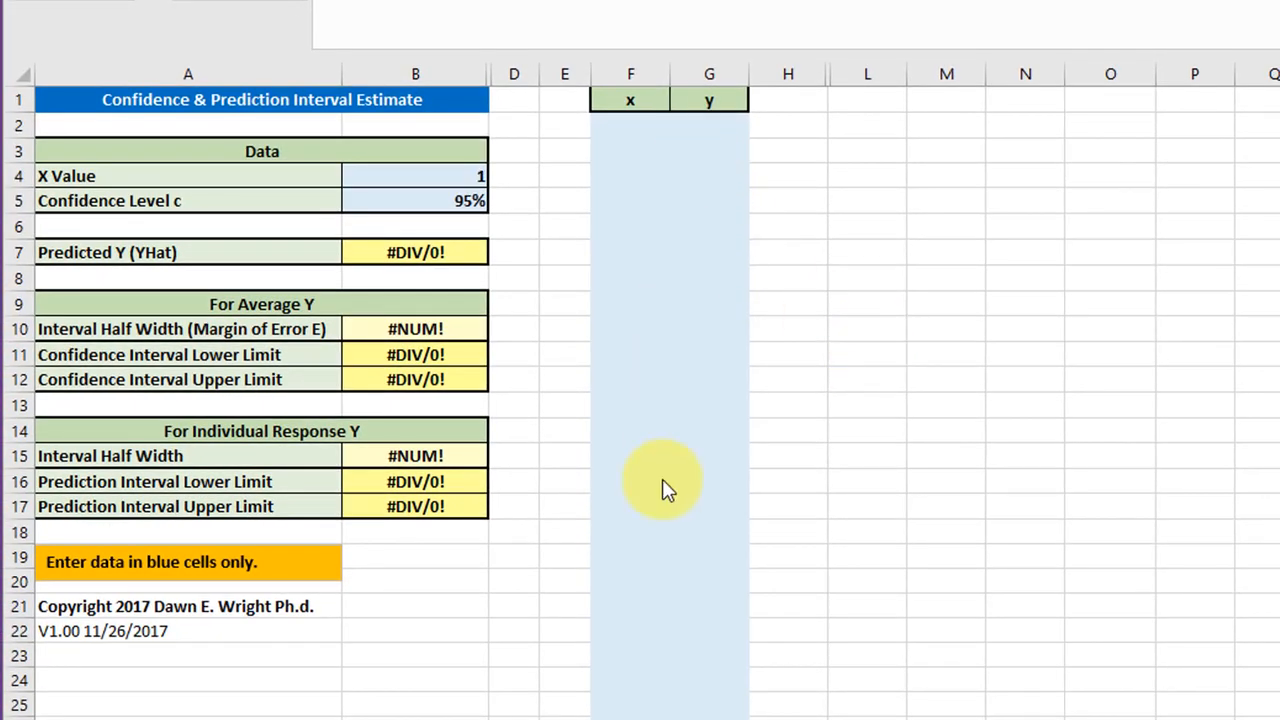
mouse_move(676, 672)
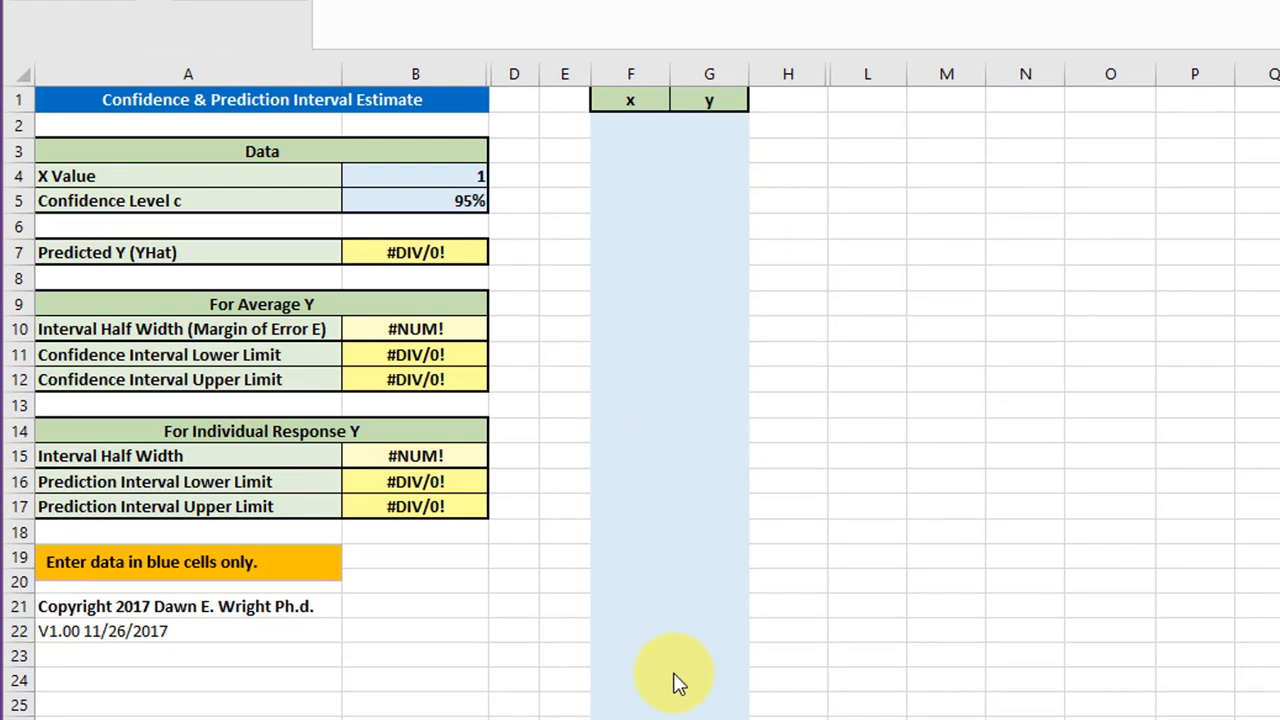
mouse_move(424, 576)
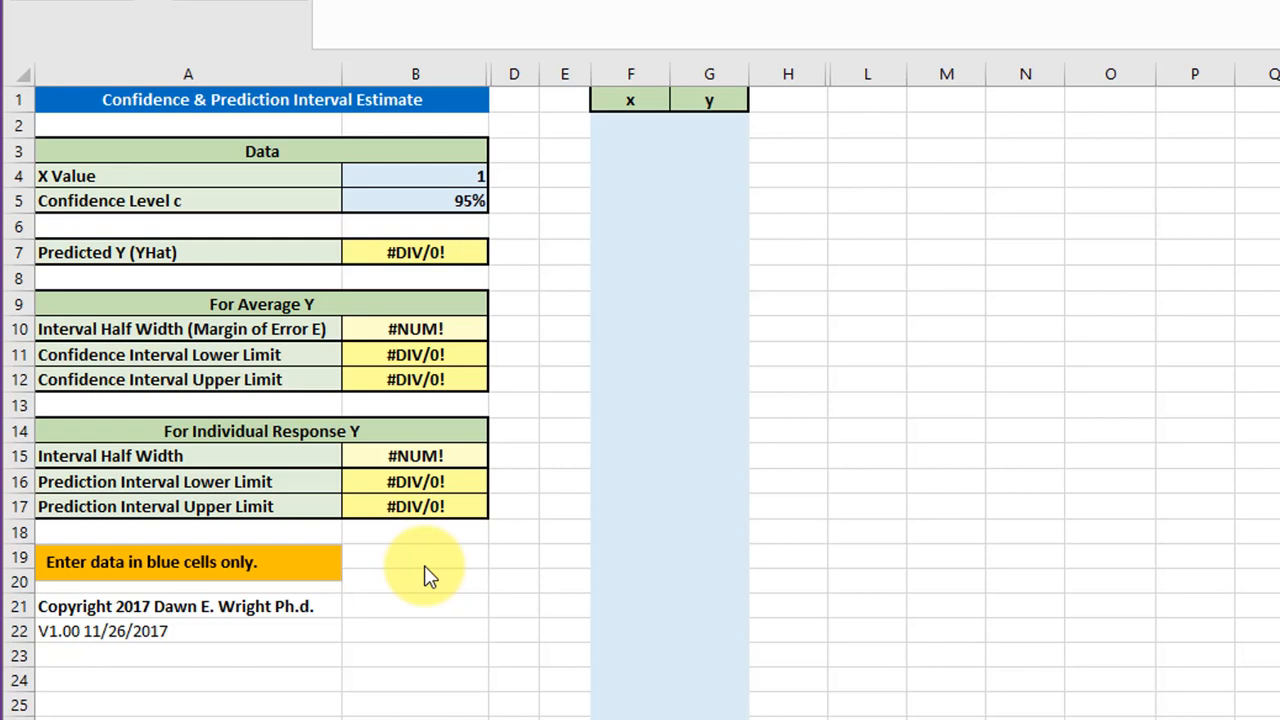
mouse_move(616, 136)
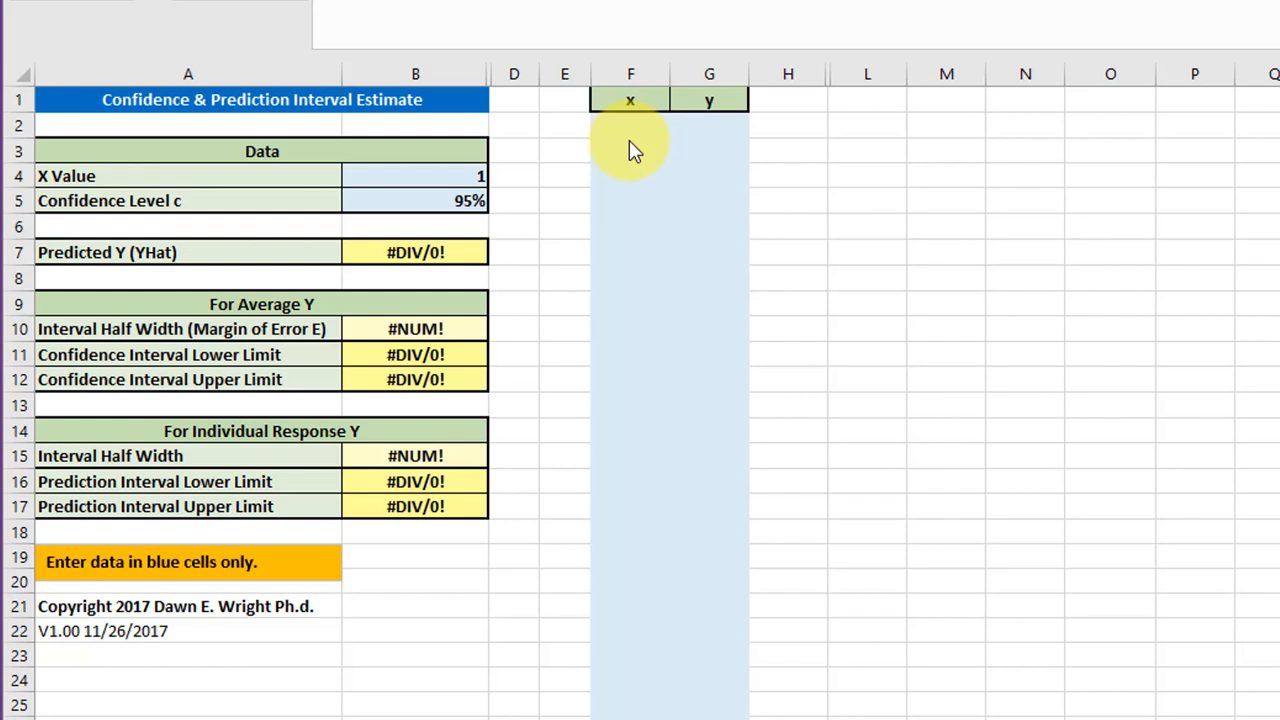
mouse_move(660, 150)
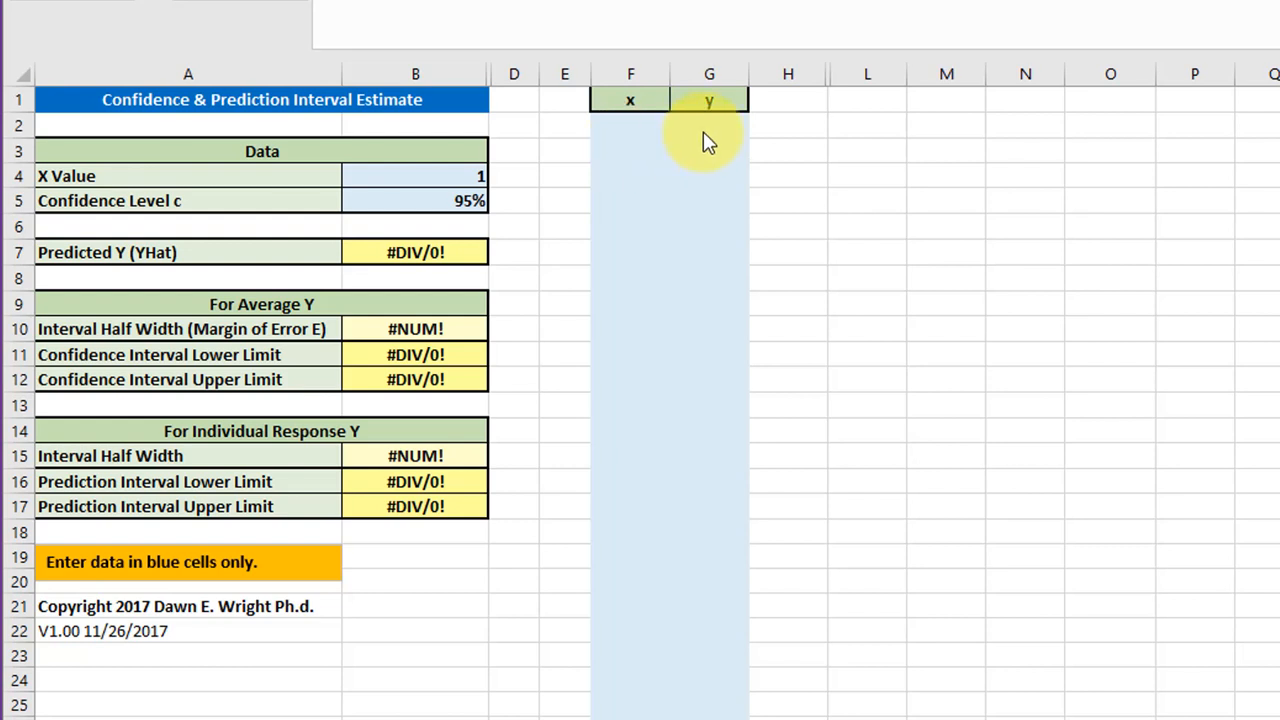
mouse_move(696, 150)
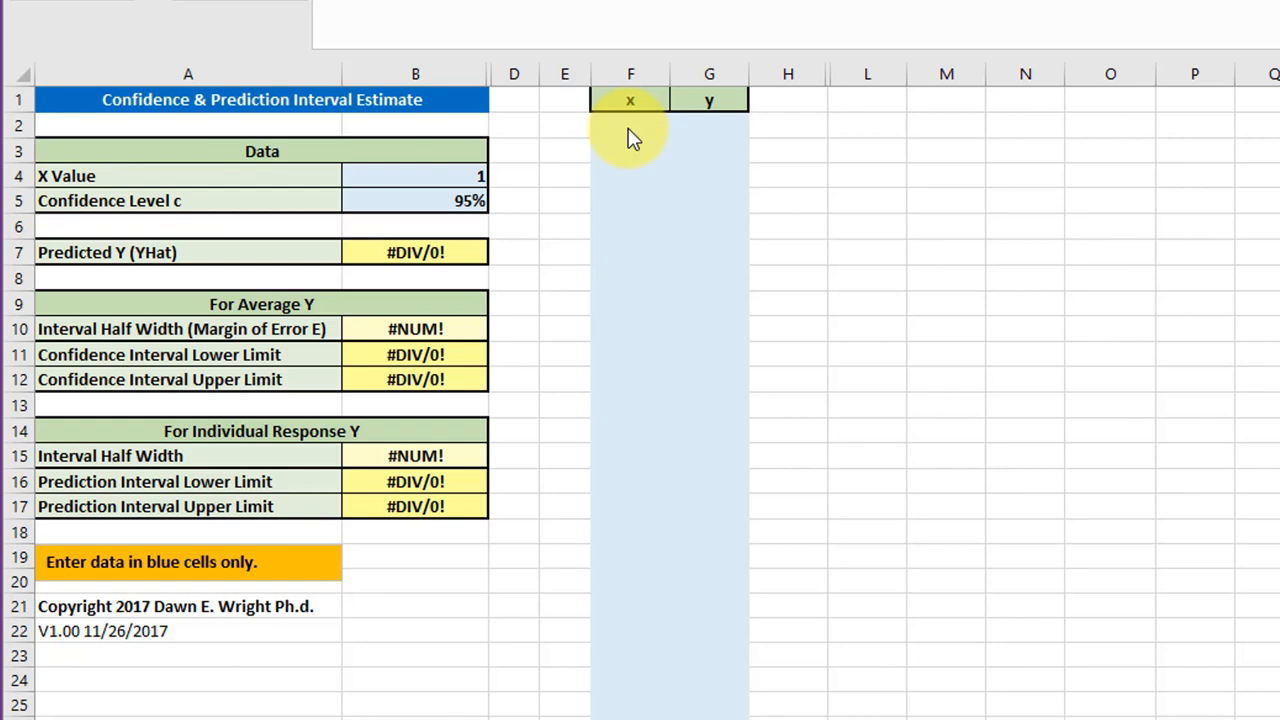
right_click(630, 124)
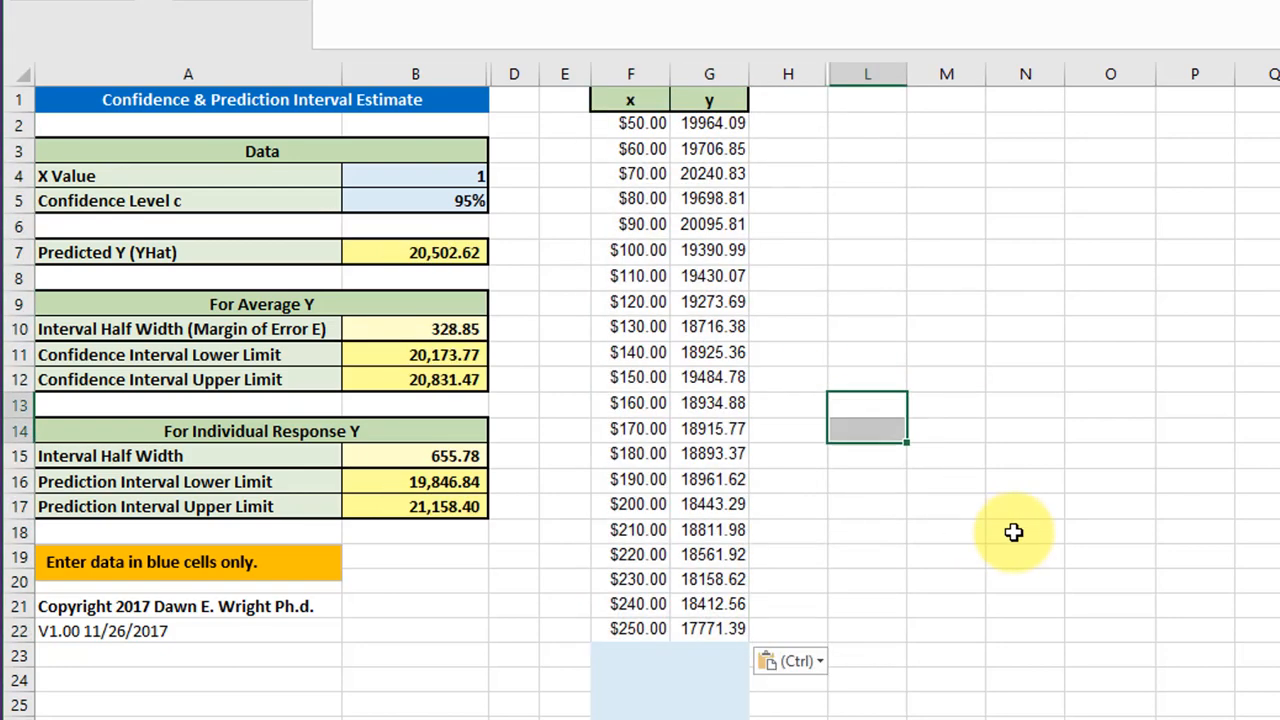
mouse_move(880, 368)
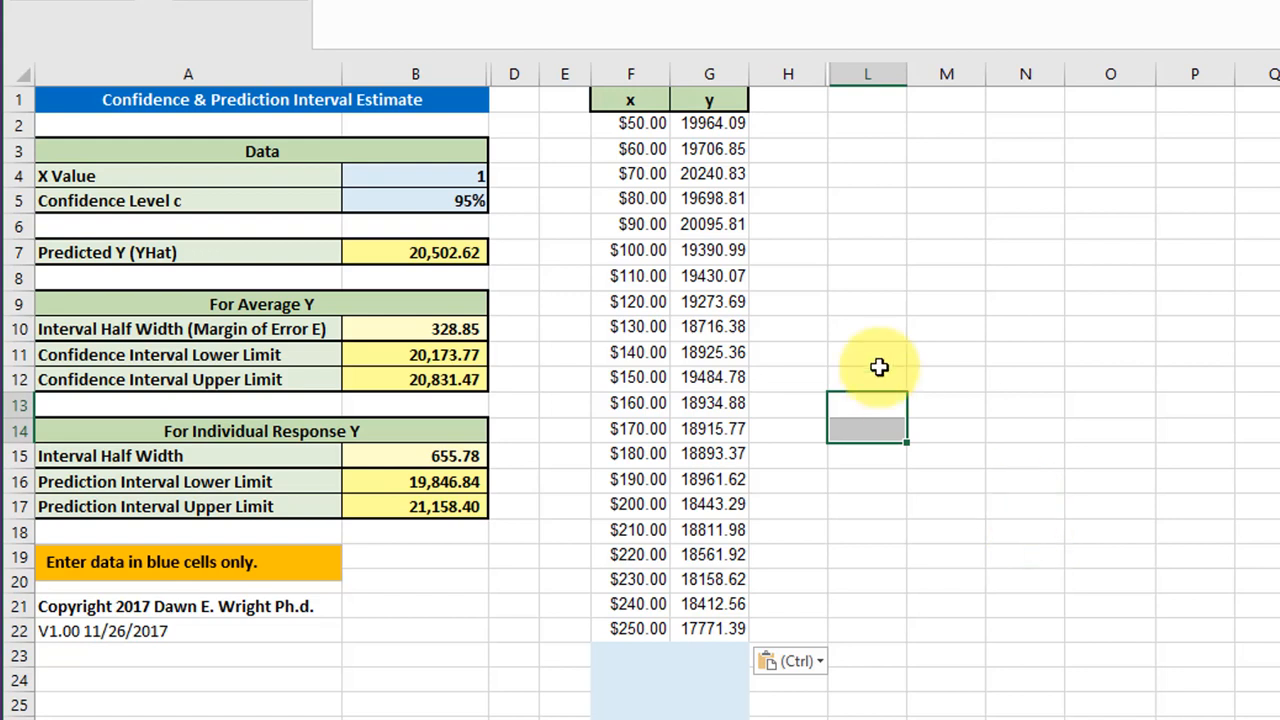
mouse_move(724, 622)
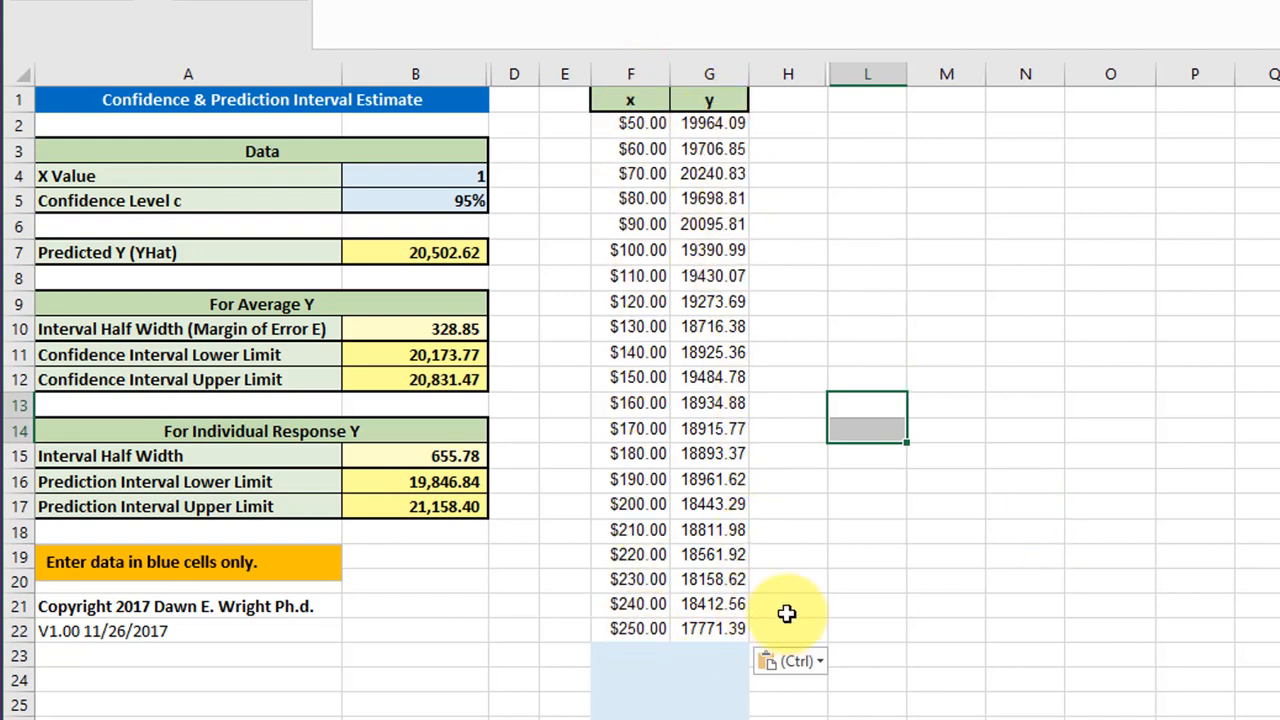
mouse_move(448, 180)
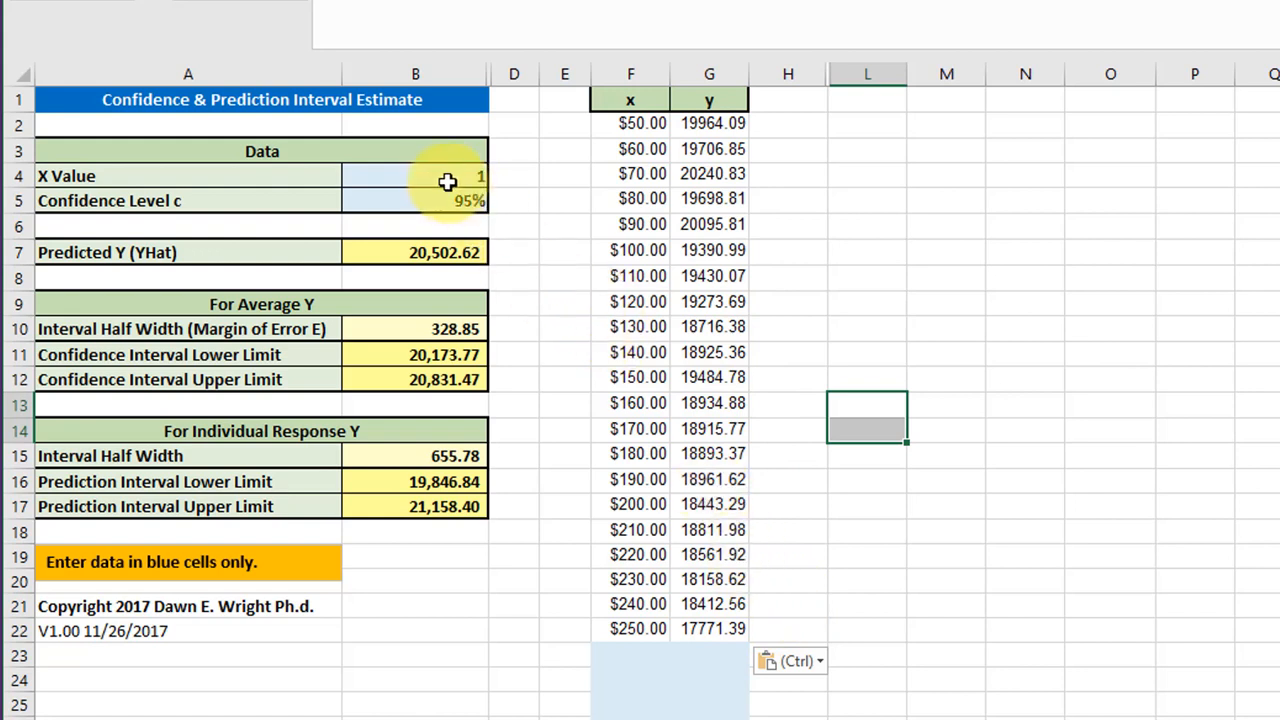
click(444, 176)
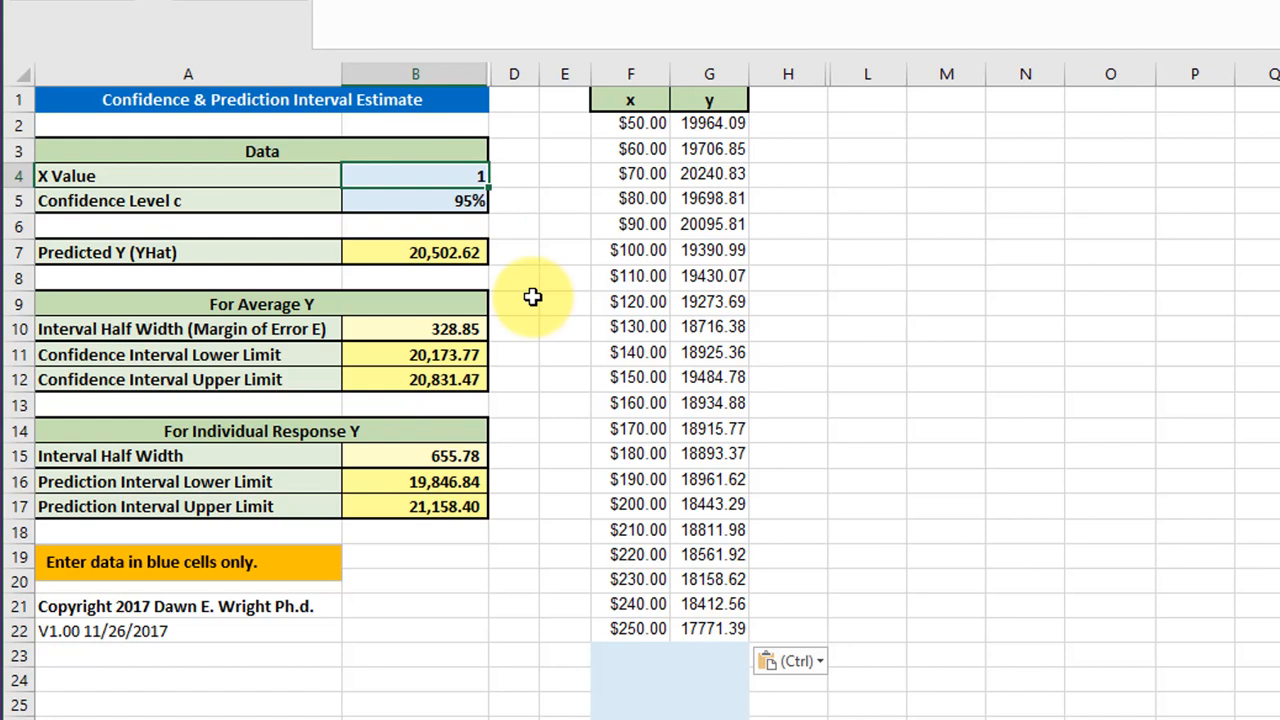
mouse_move(552, 336)
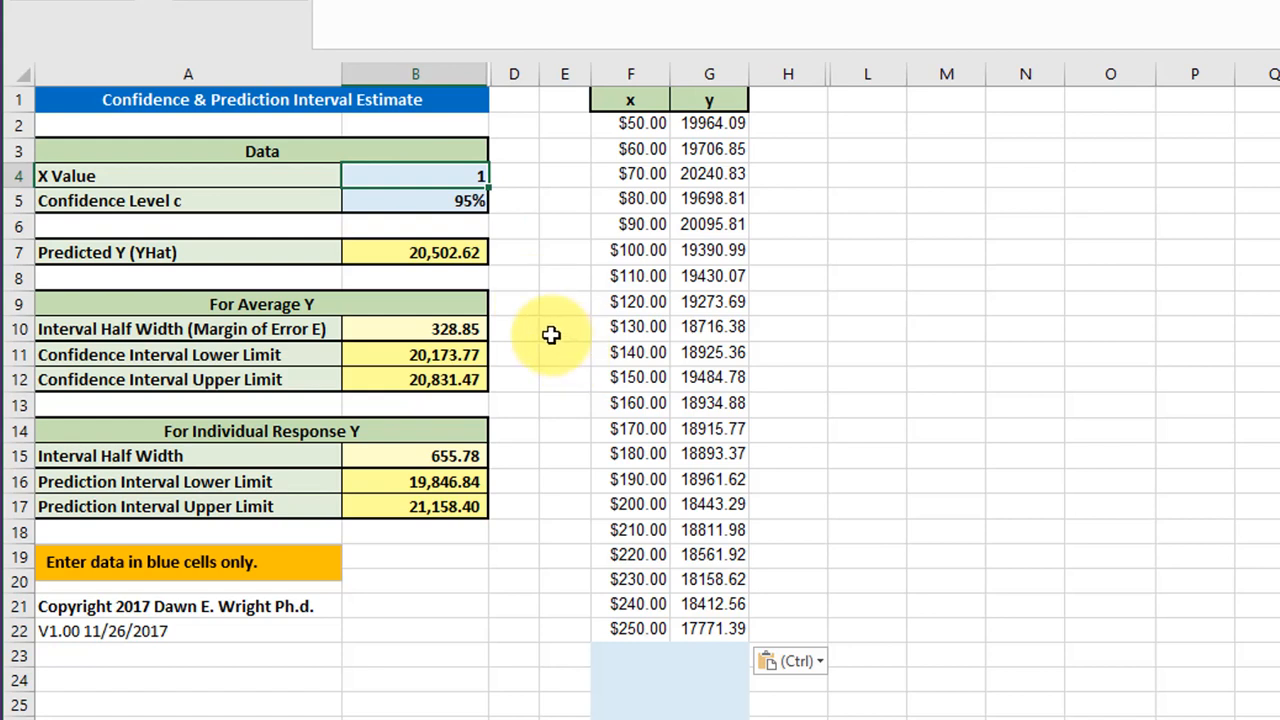
text(55)
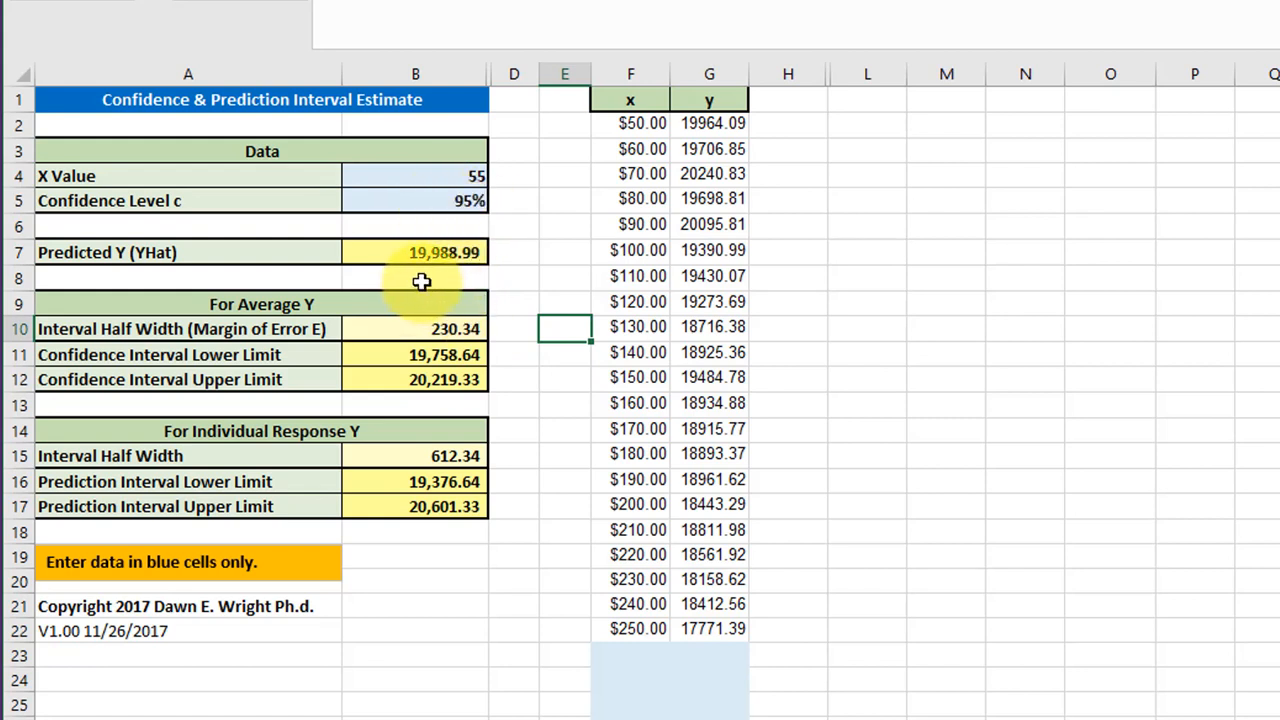
mouse_move(468, 276)
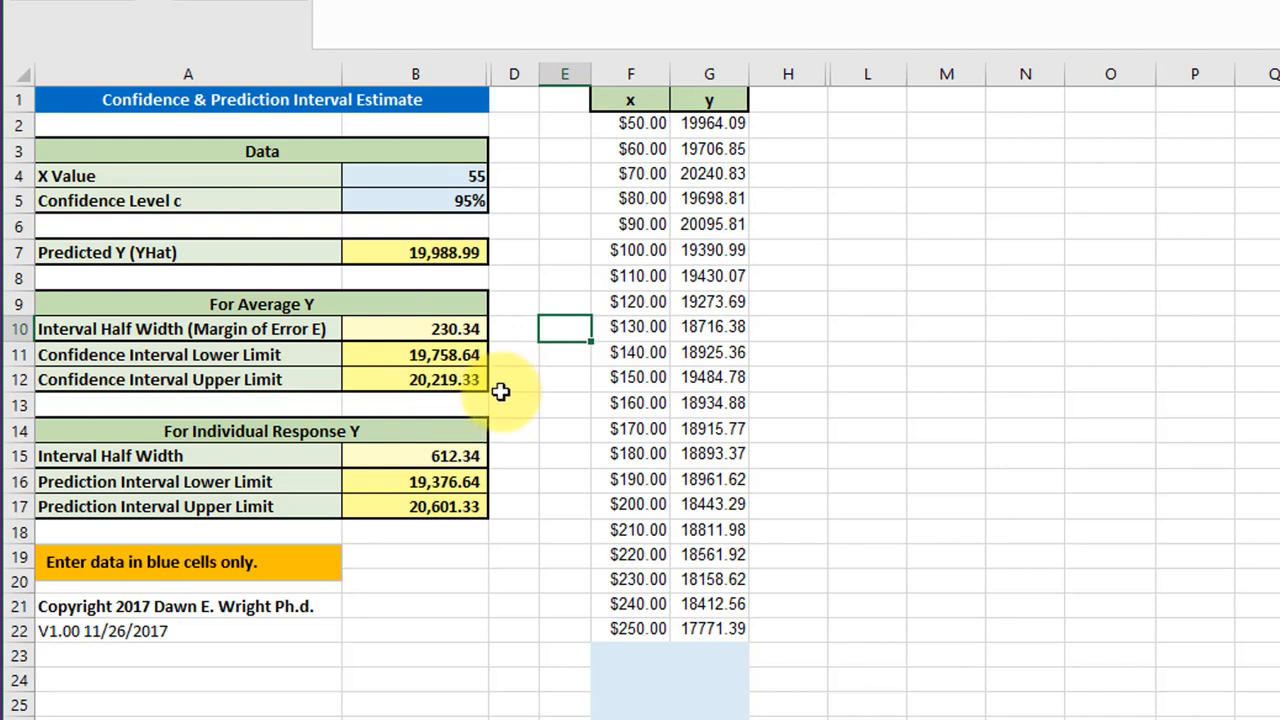
mouse_move(500, 476)
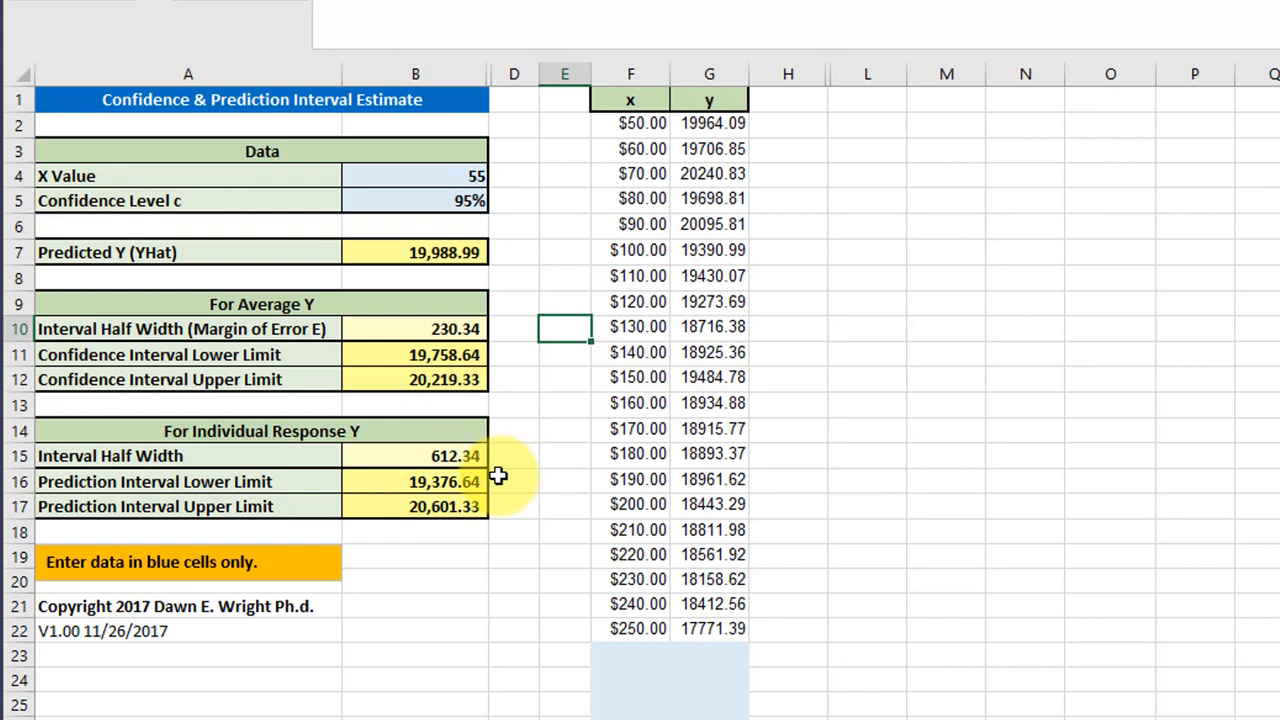
mouse_move(390, 456)
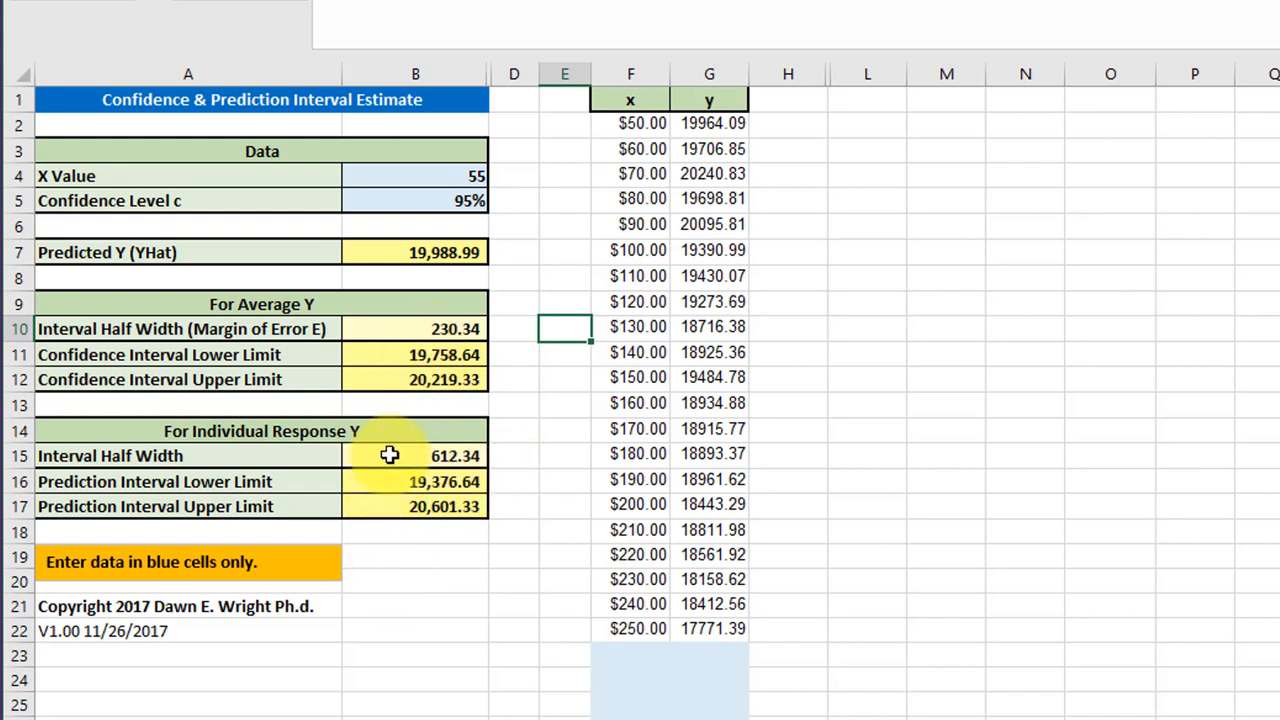
mouse_move(380, 450)
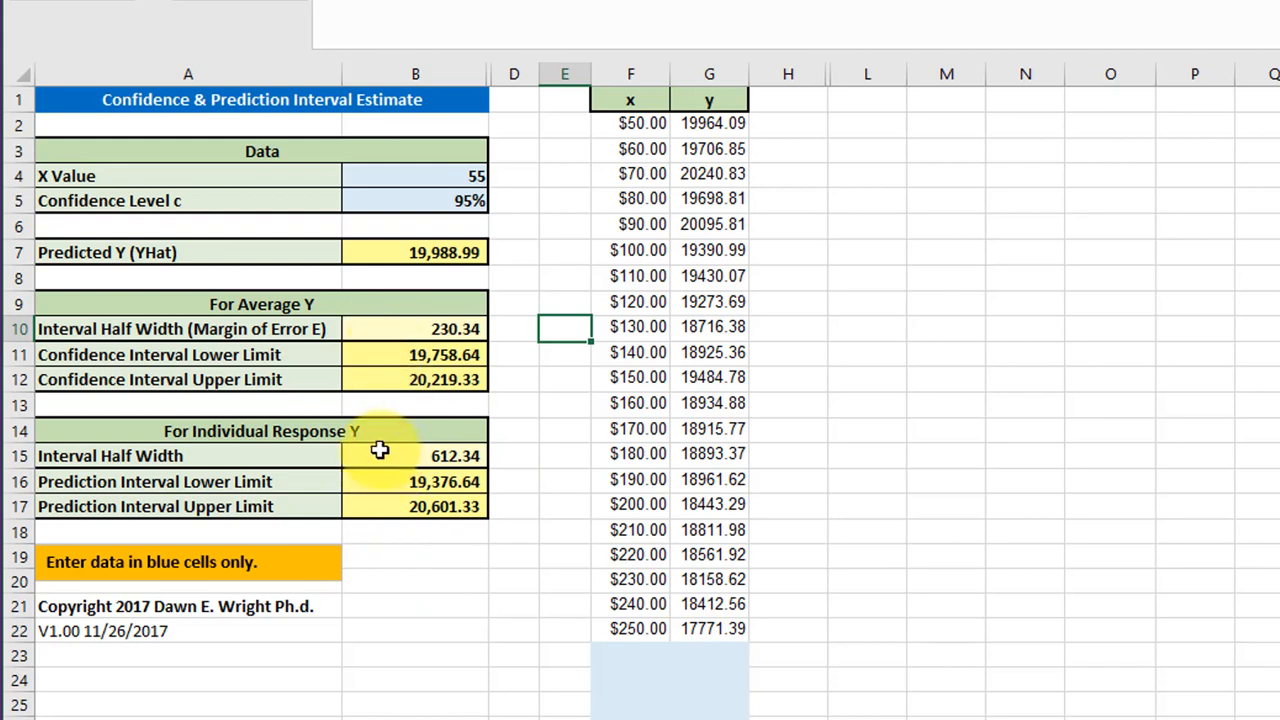
mouse_move(368, 340)
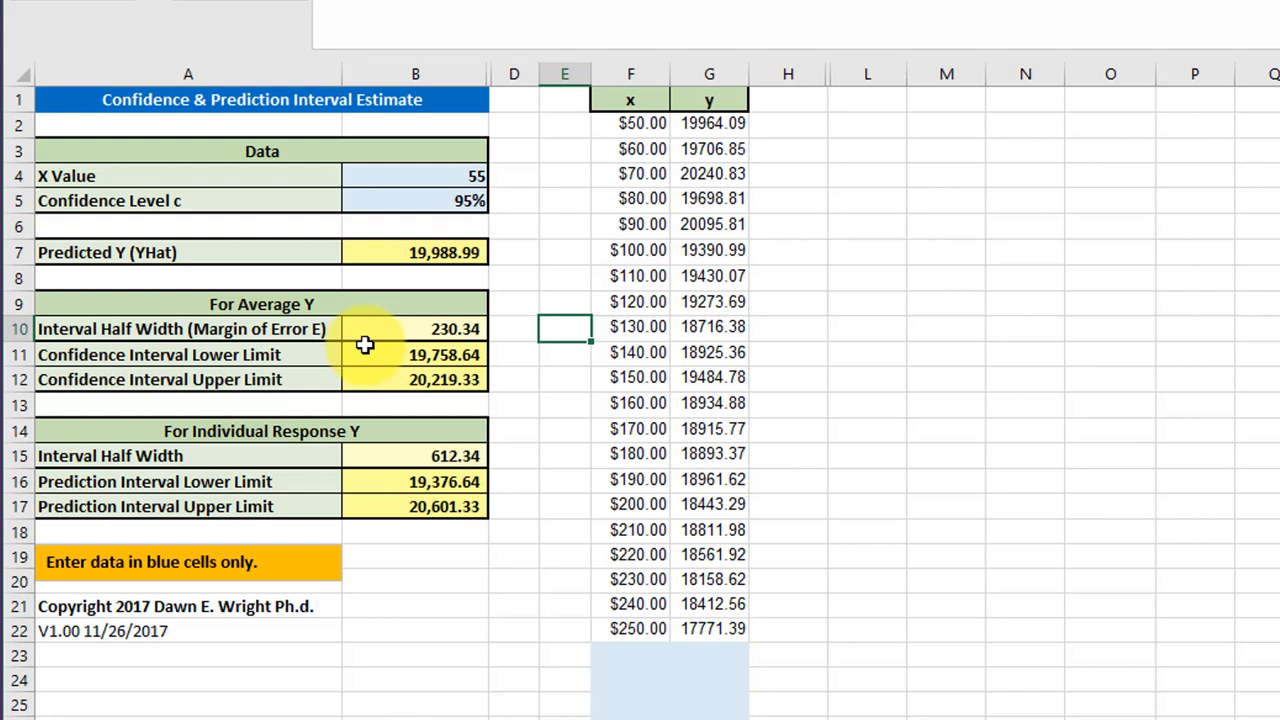
mouse_move(316, 462)
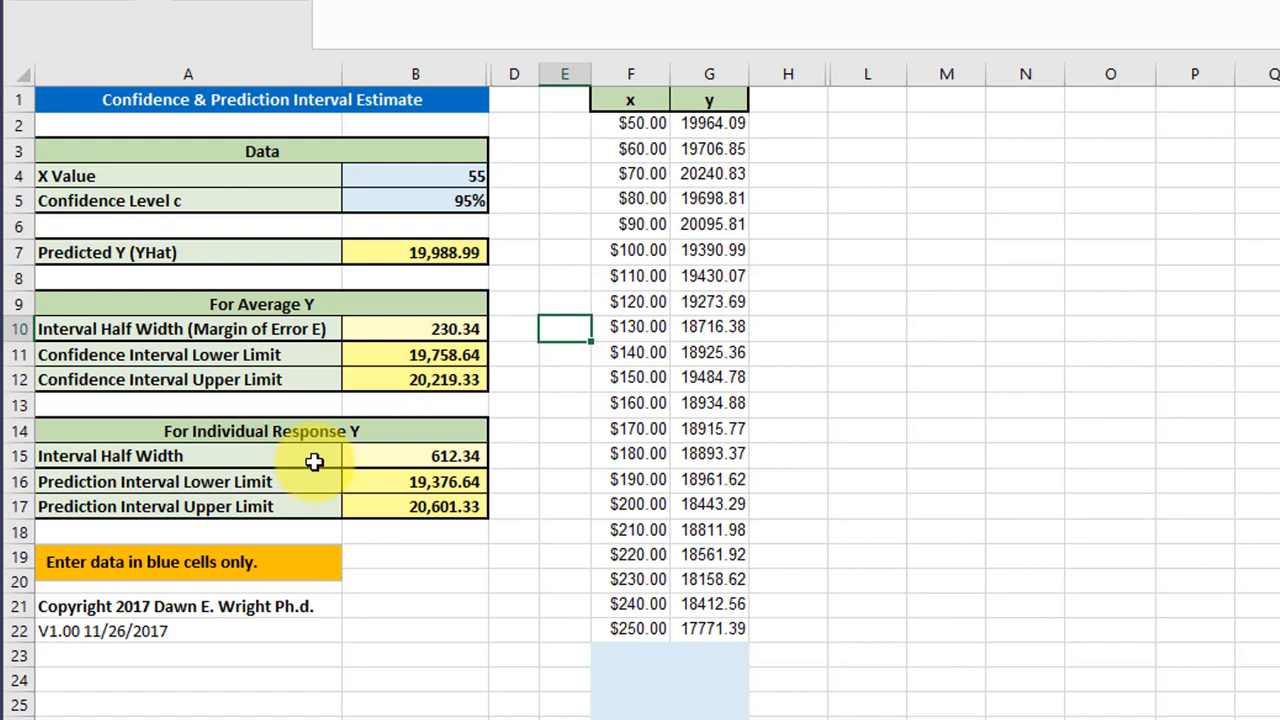
mouse_move(396, 448)
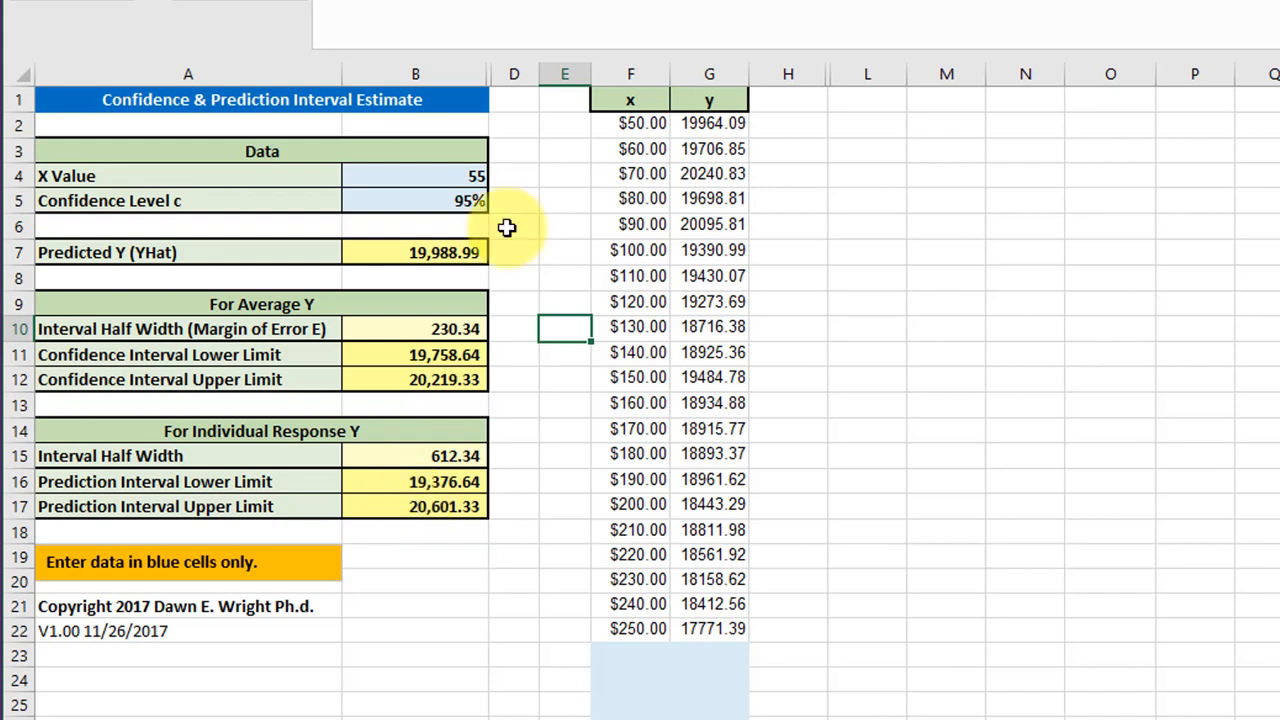
mouse_move(444, 184)
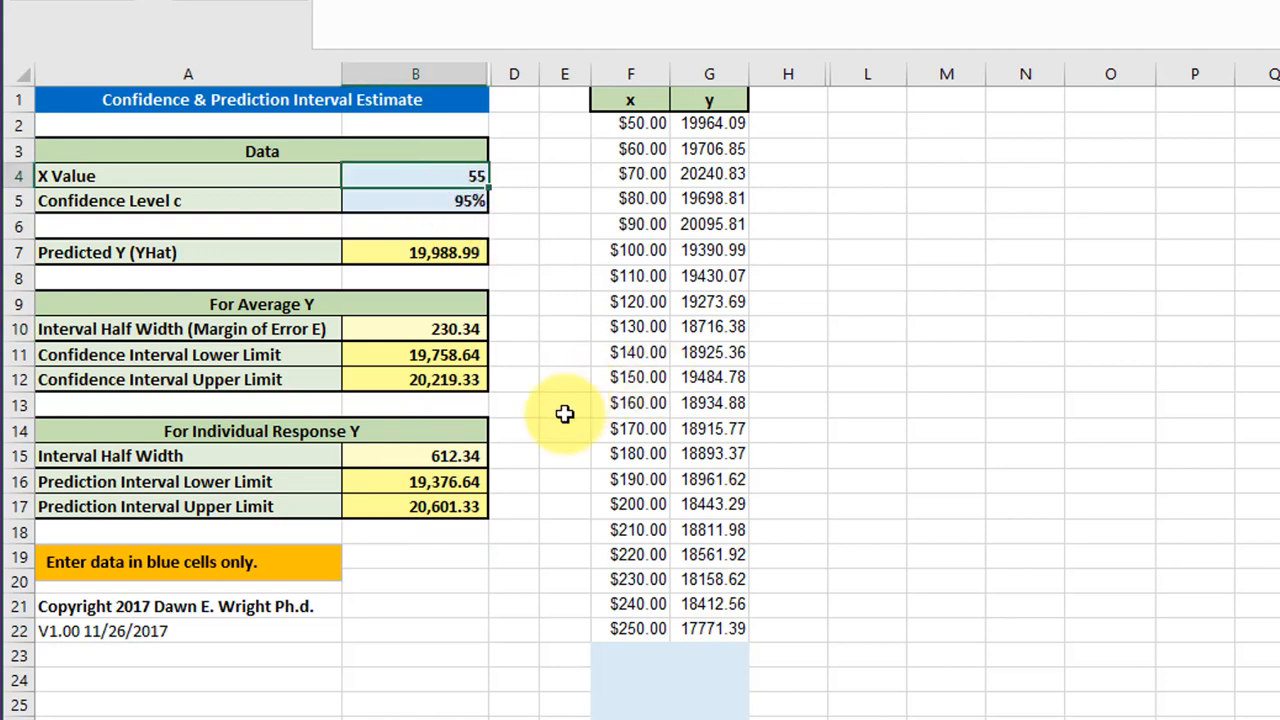
Set the X value to 150 so predicted Y recomputes to 19,085.38 with new limits.
text(150)
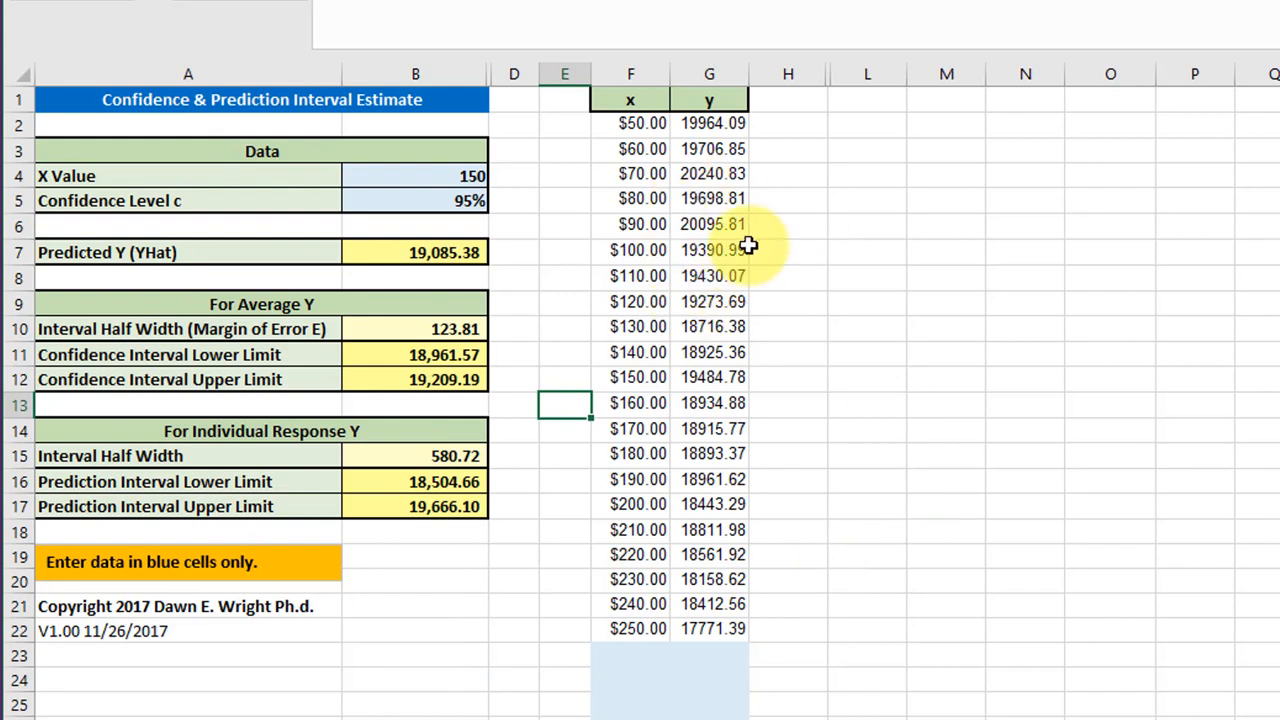
mouse_move(450, 568)
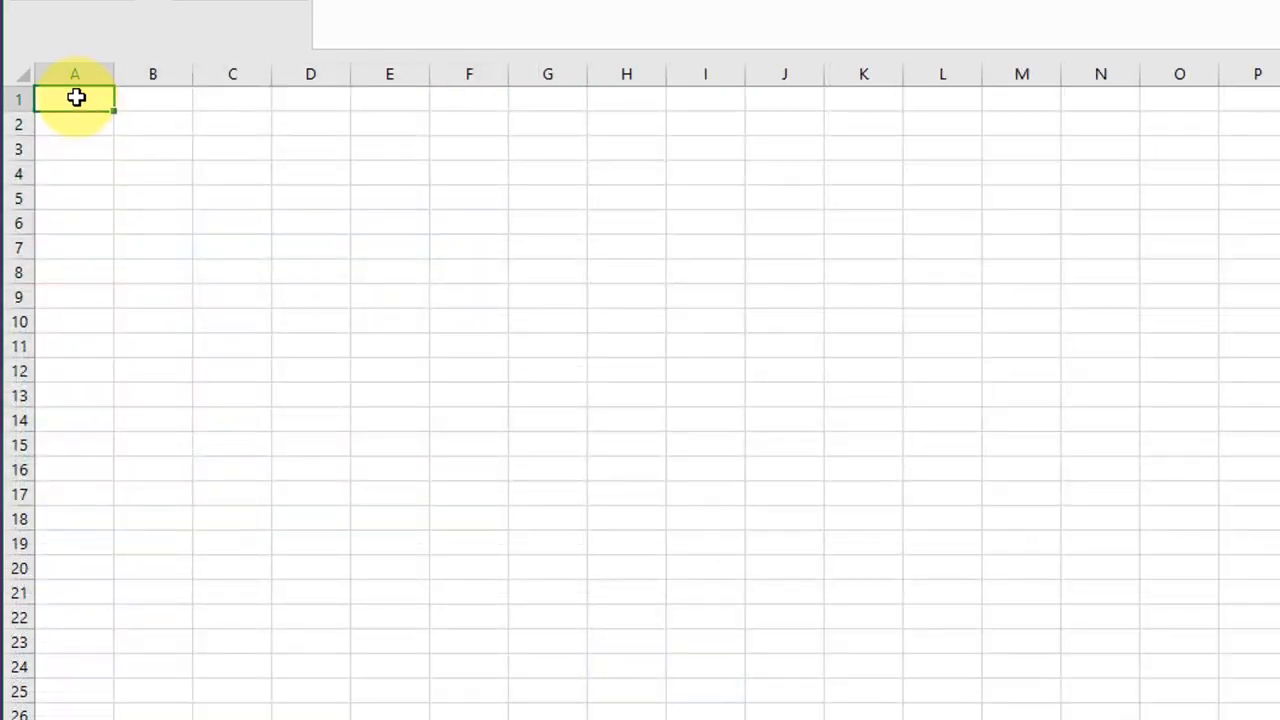
Paste the X = 150 results into A1 as values then formatting, and widen column B.
right_click(76, 98)
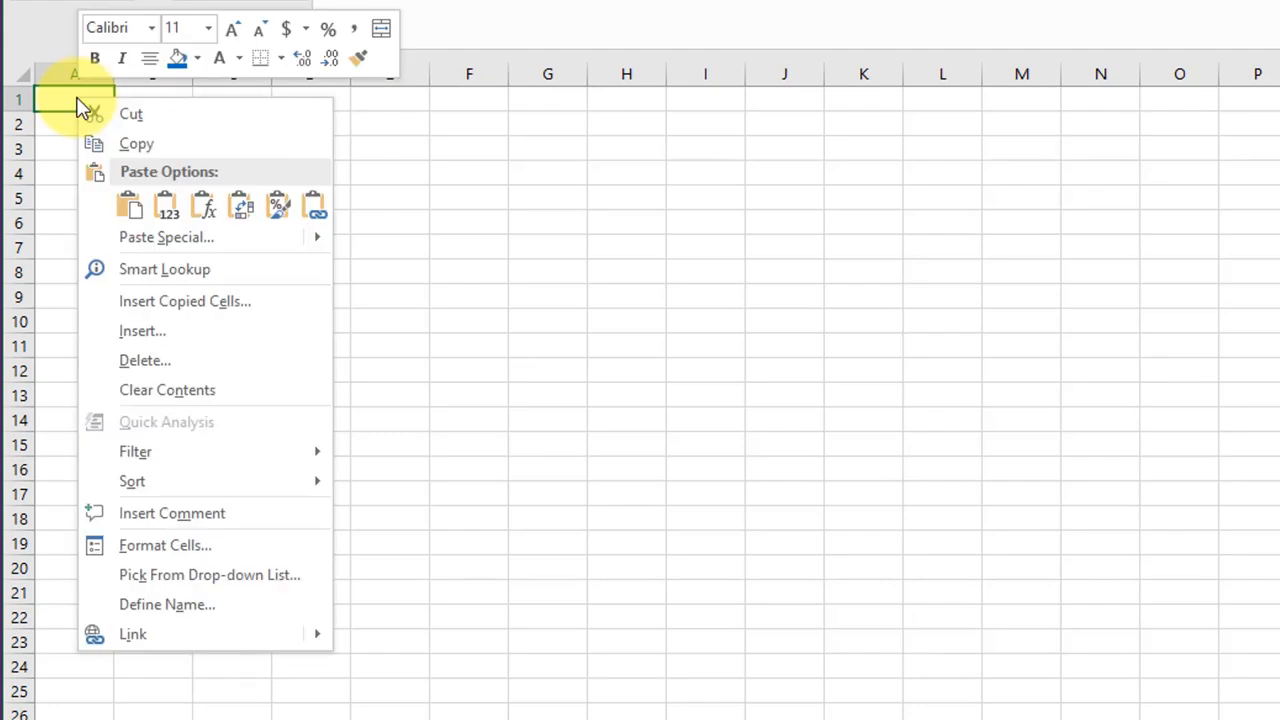
mouse_move(164, 212)
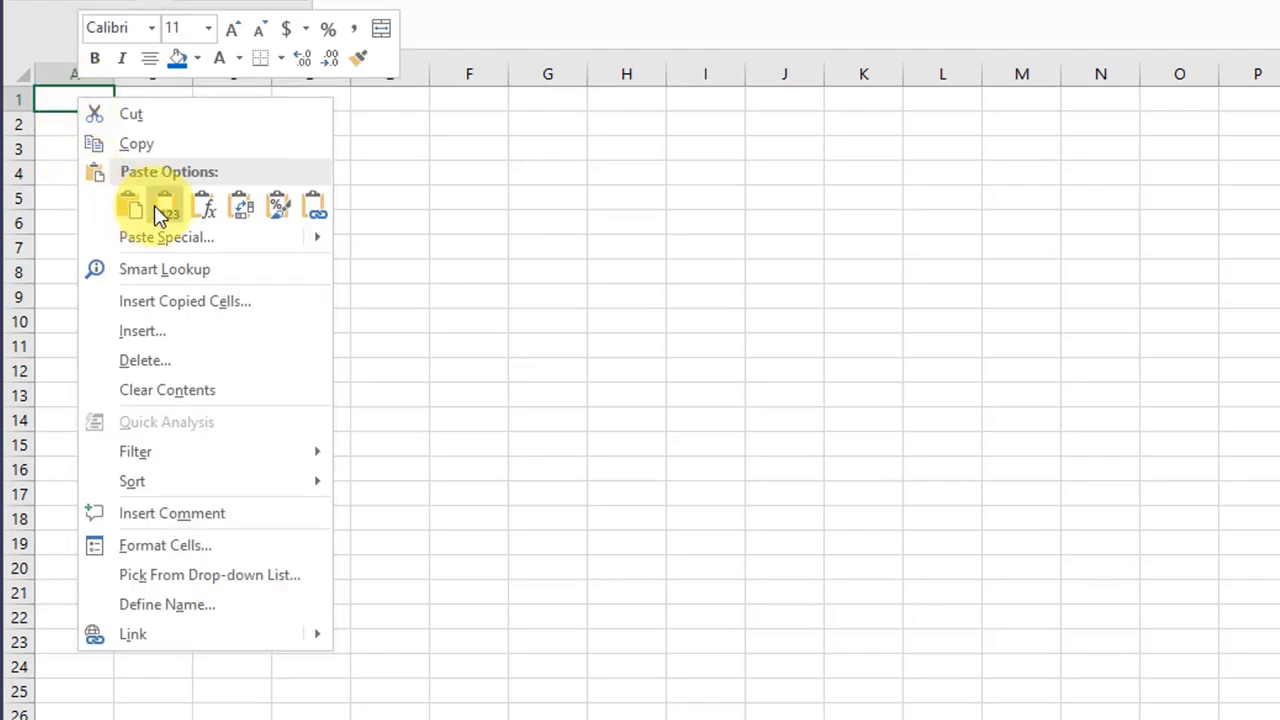
click(164, 204)
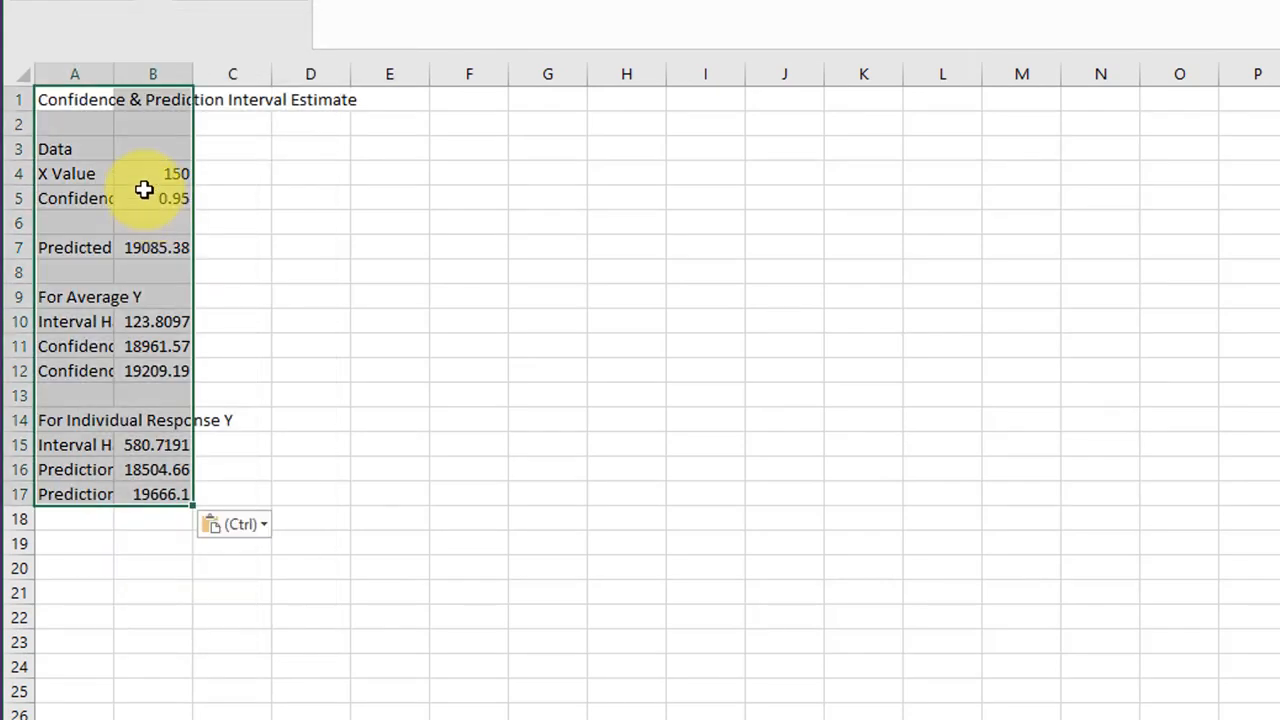
right_click(144, 156)
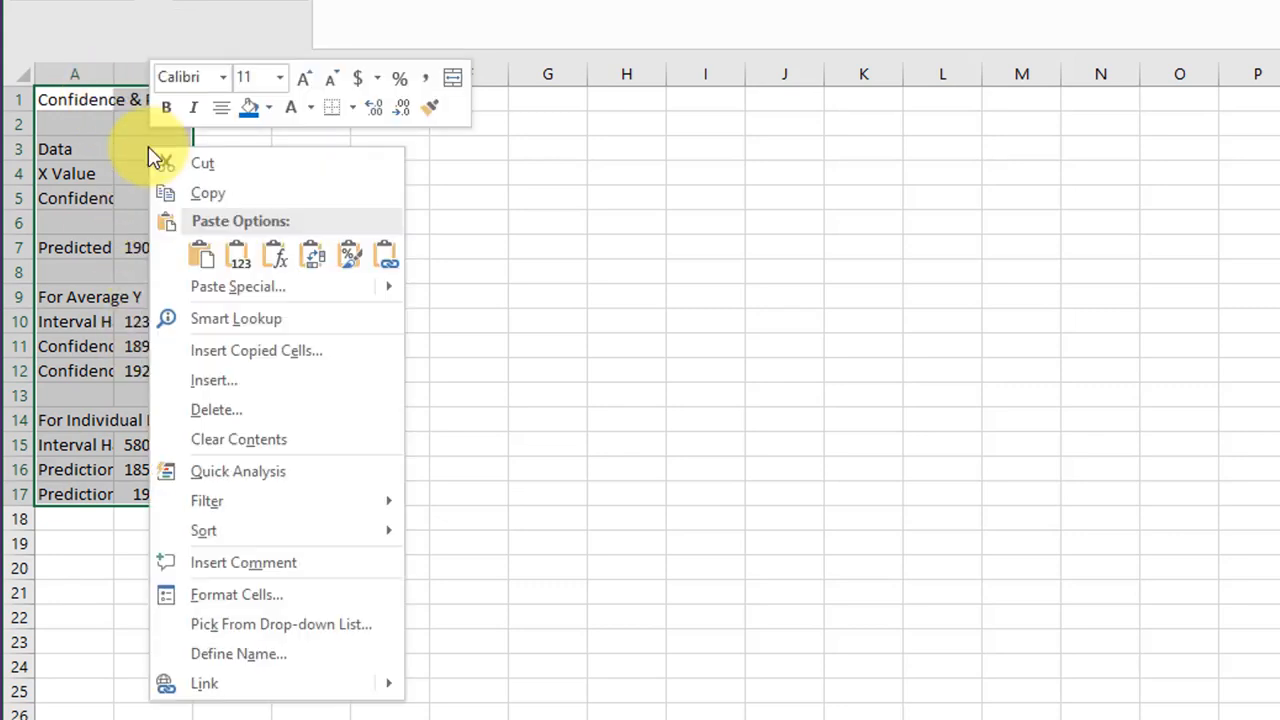
mouse_move(348, 256)
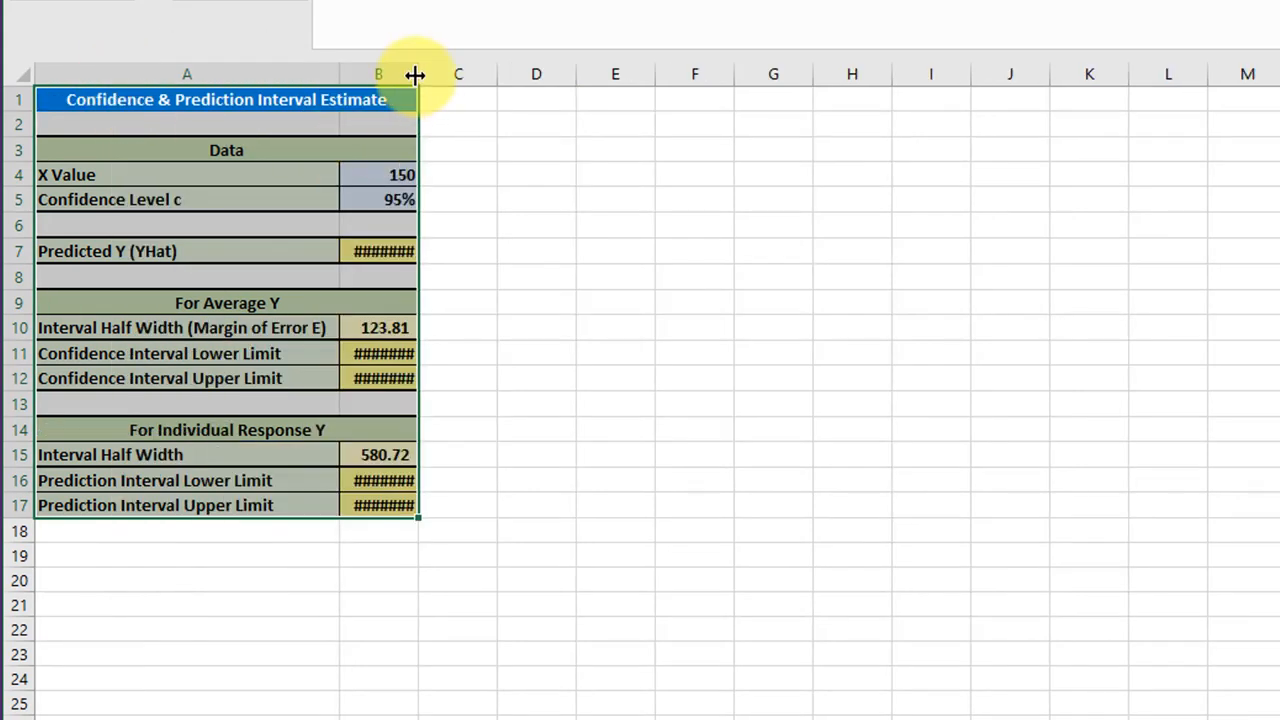
drag(416, 74, 432, 74)
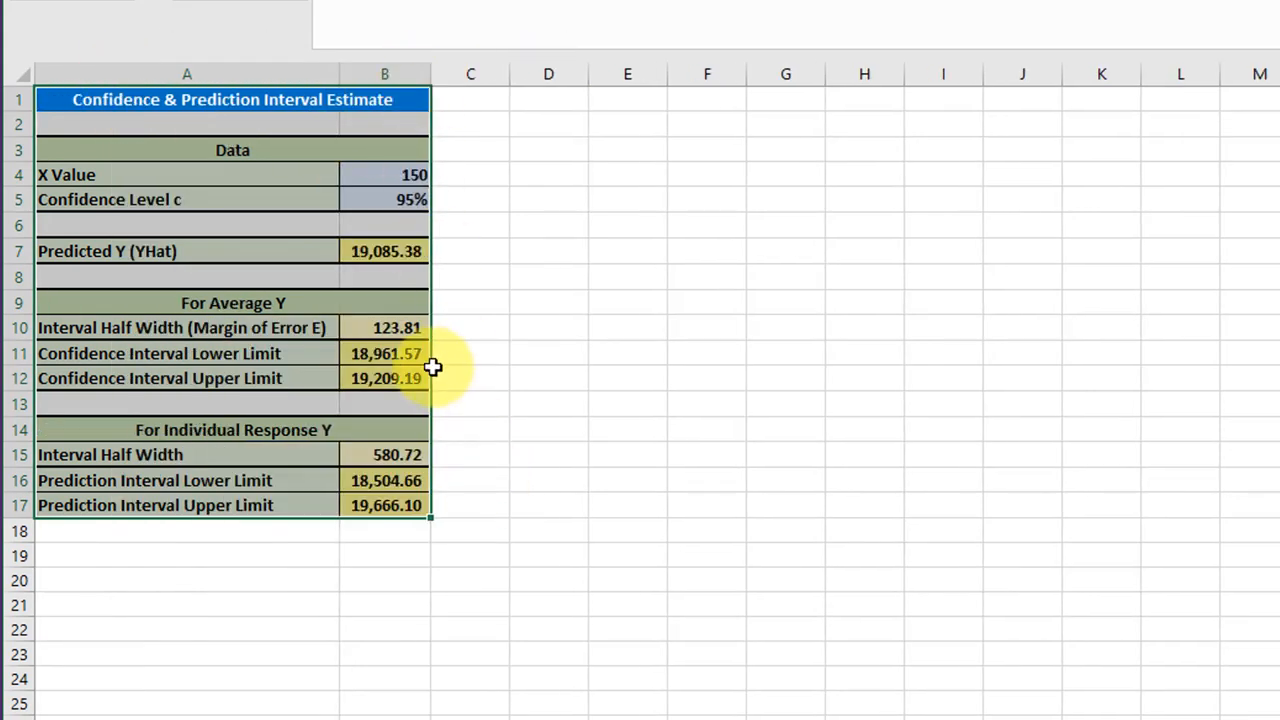